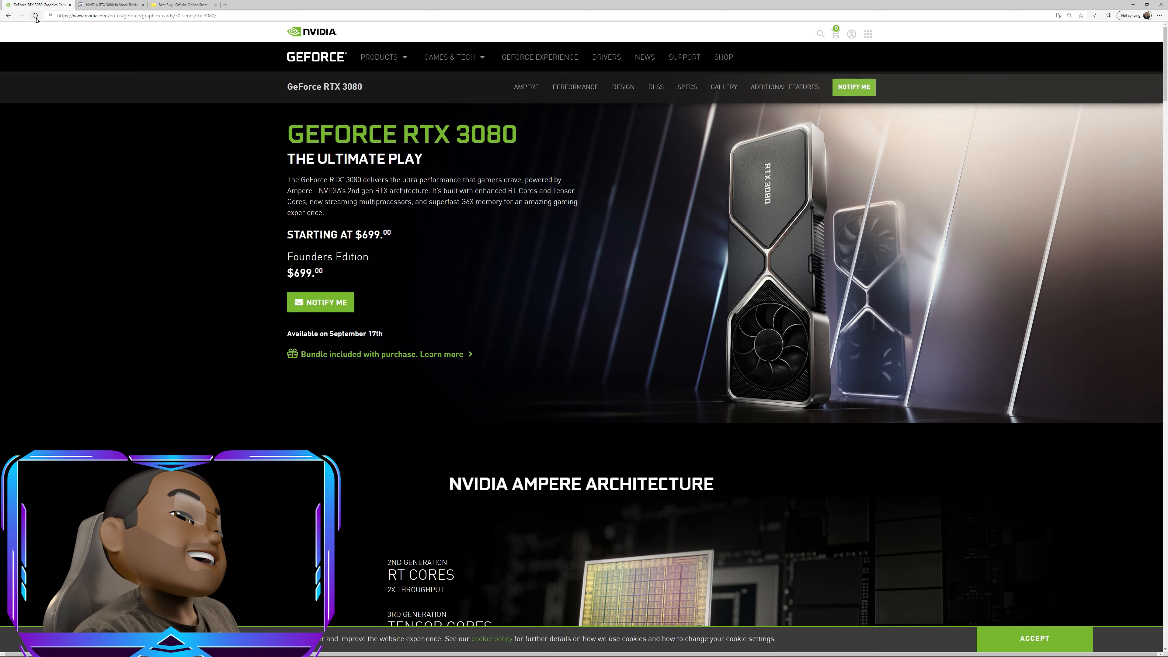
Bring the NowInStock.net home page to the front in the browser.
left_click(35, 16)
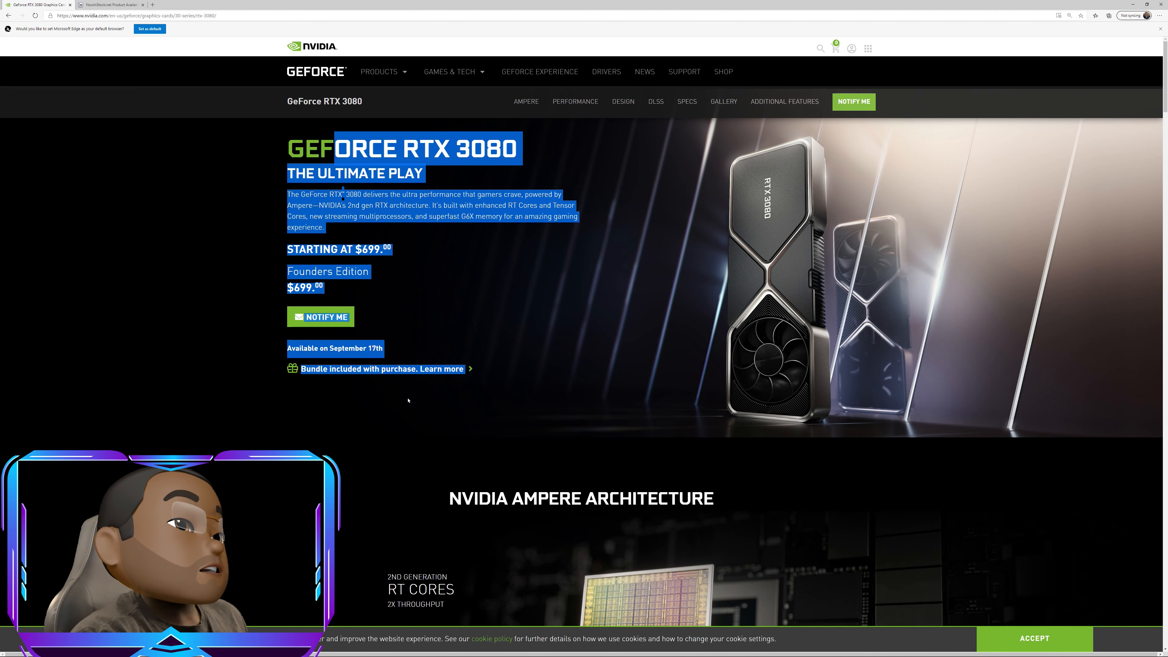
left_click(419, 280)
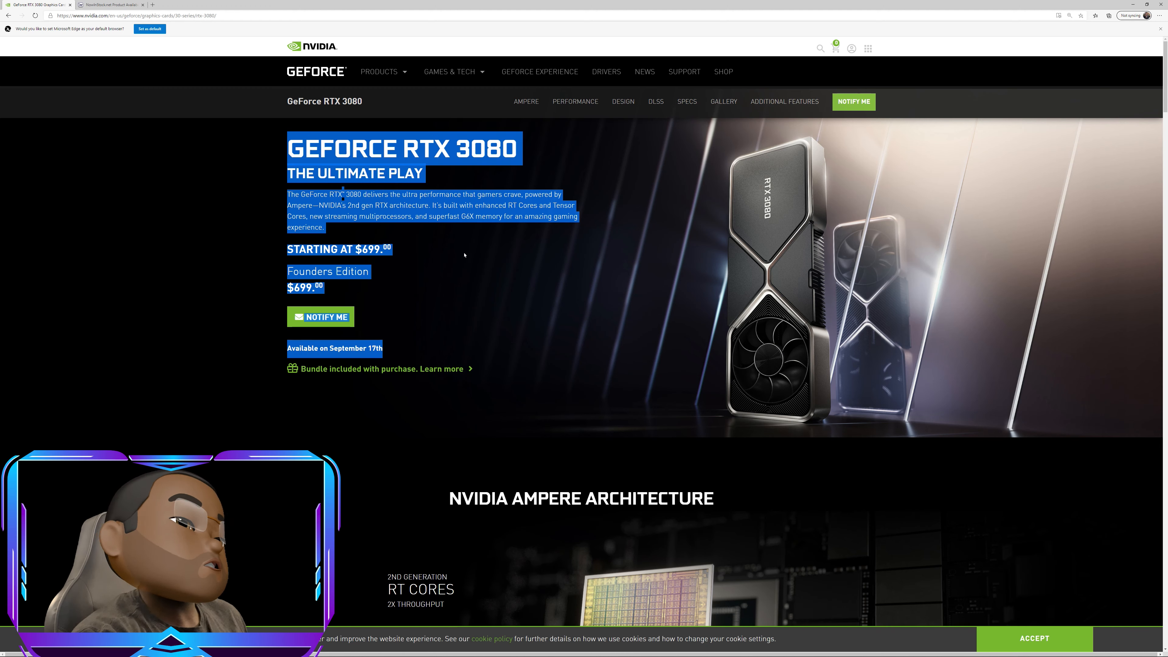
mouse_move(393, 88)
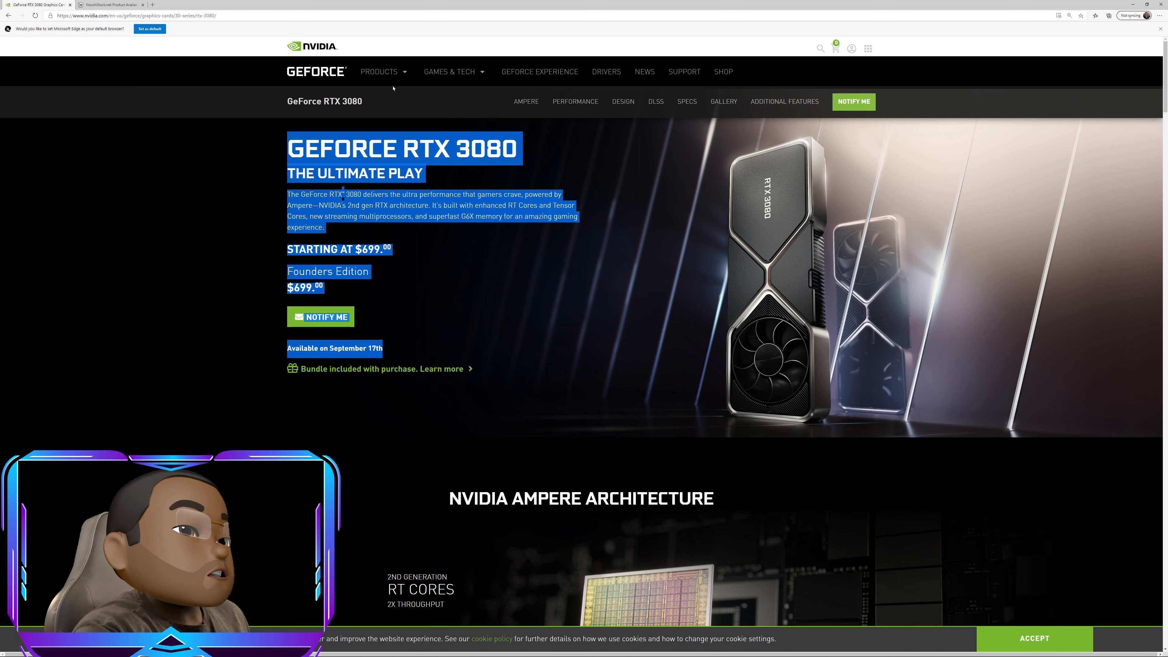
mouse_move(112, 4)
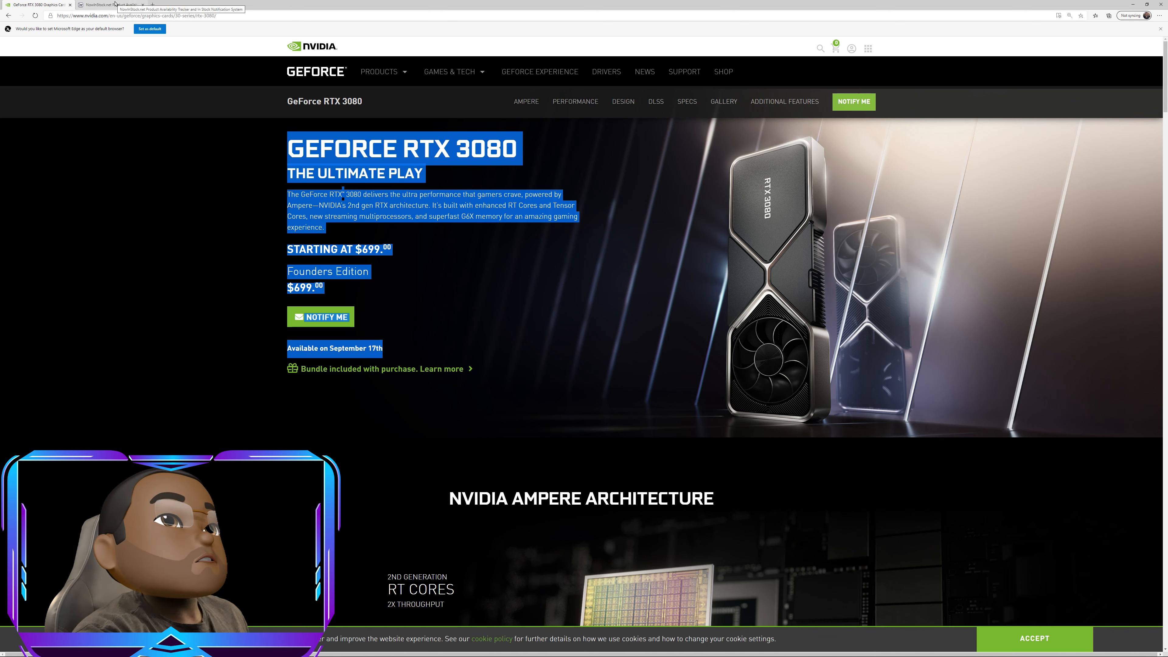
left_click(110, 4)
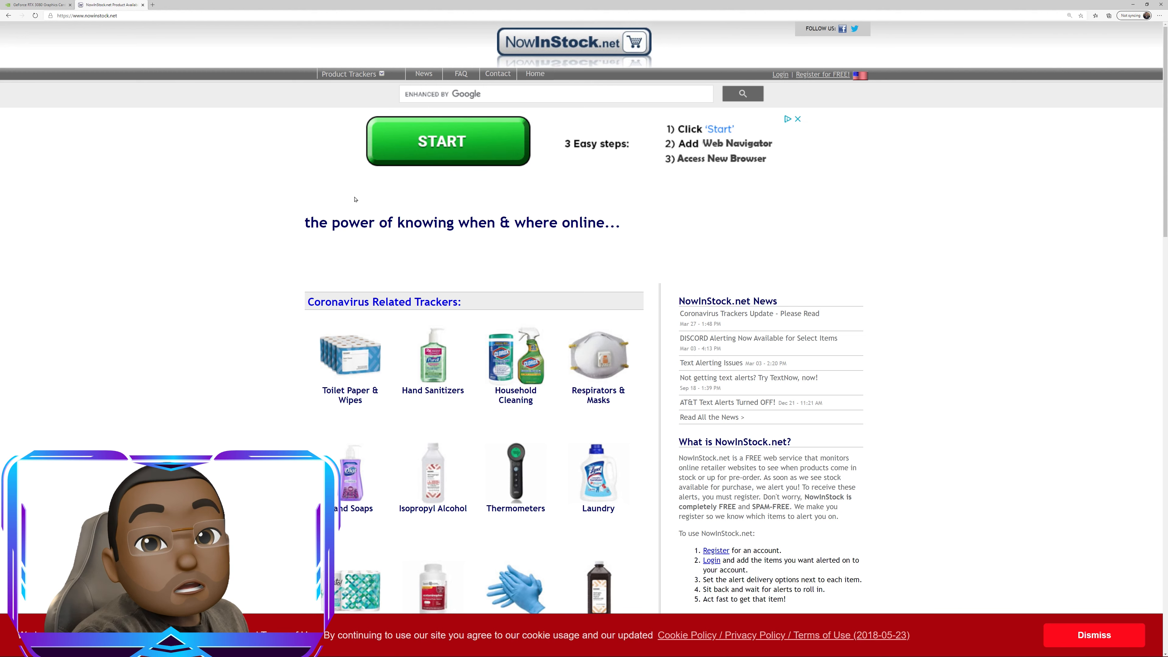
mouse_move(438, 217)
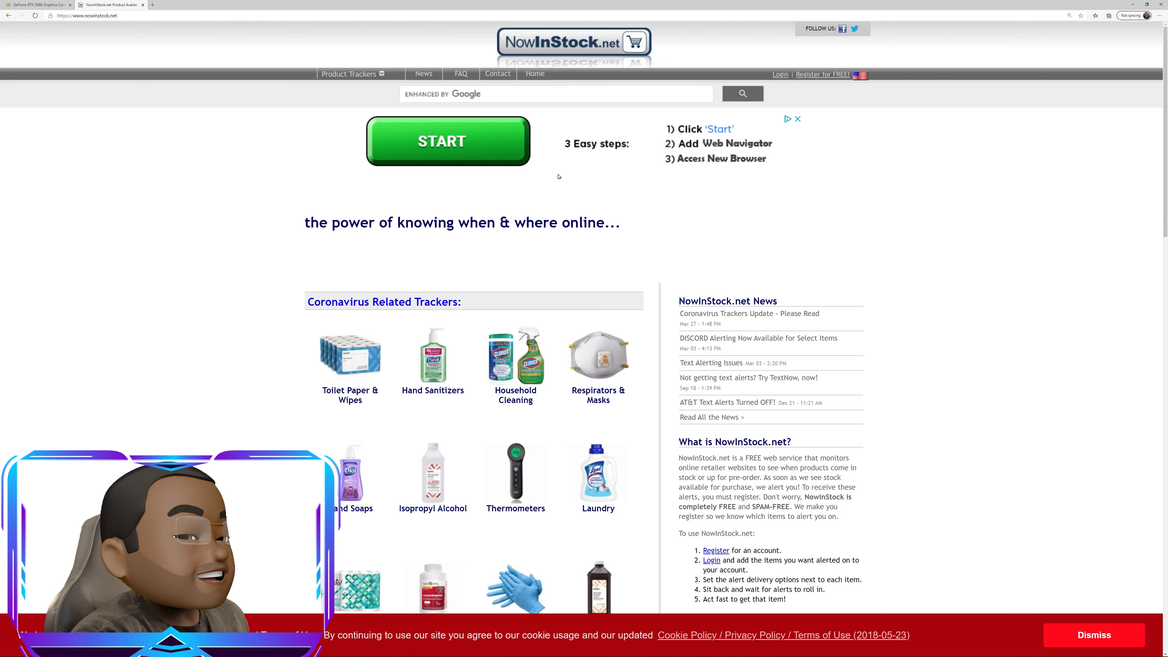
Choose RTX 3080 from the site's Product Trackers list.
left_click(350, 73)
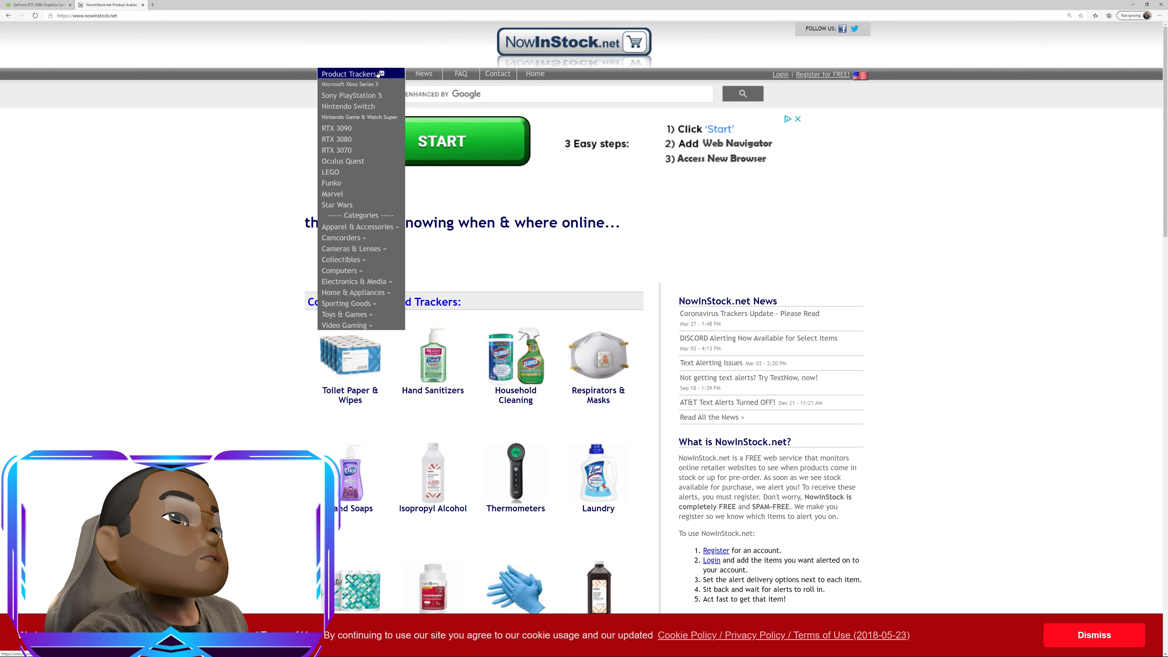
mouse_move(337, 139)
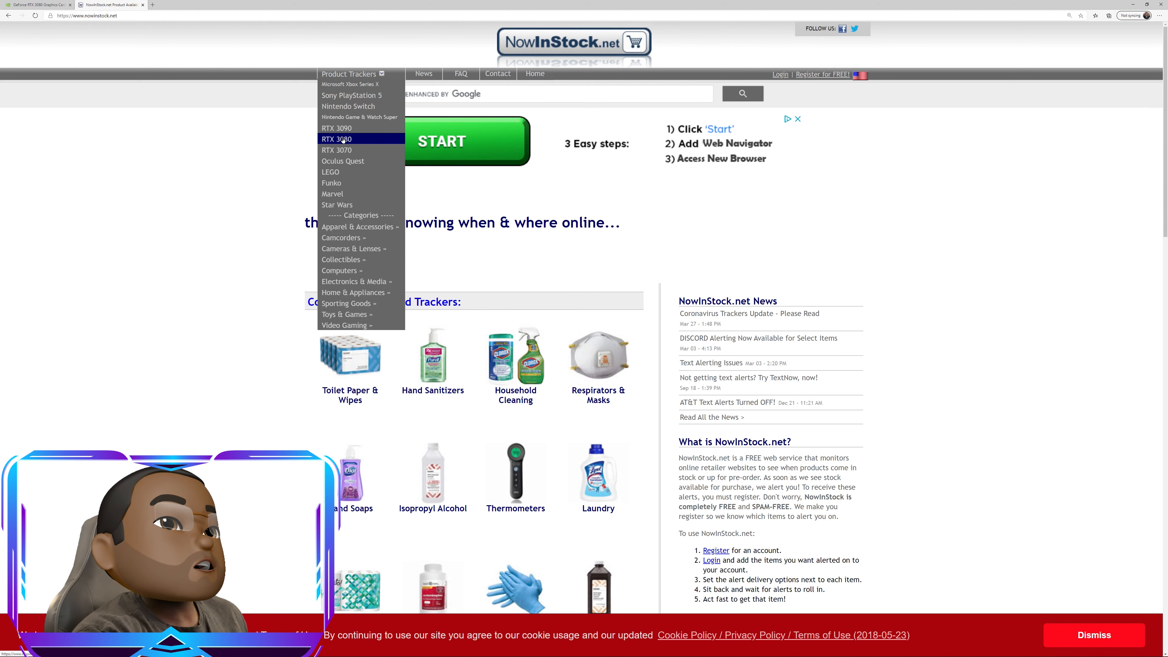
left_click(336, 128)
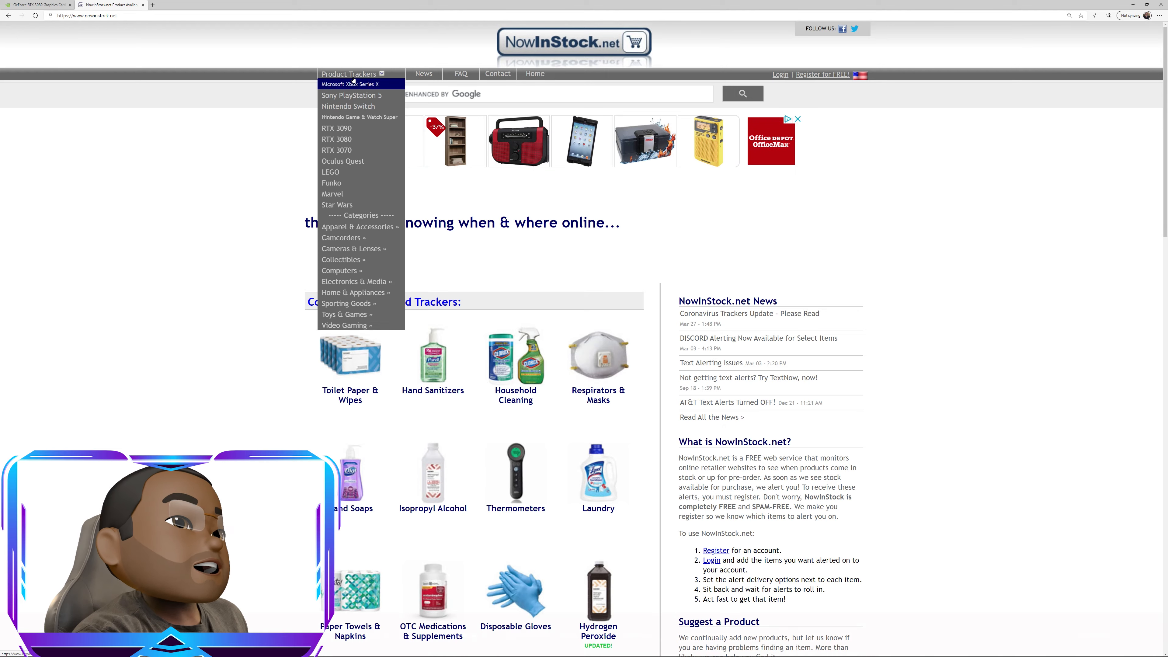
Load the RTX 3080 tracker page and dismiss its cookie notice.
left_click(336, 139)
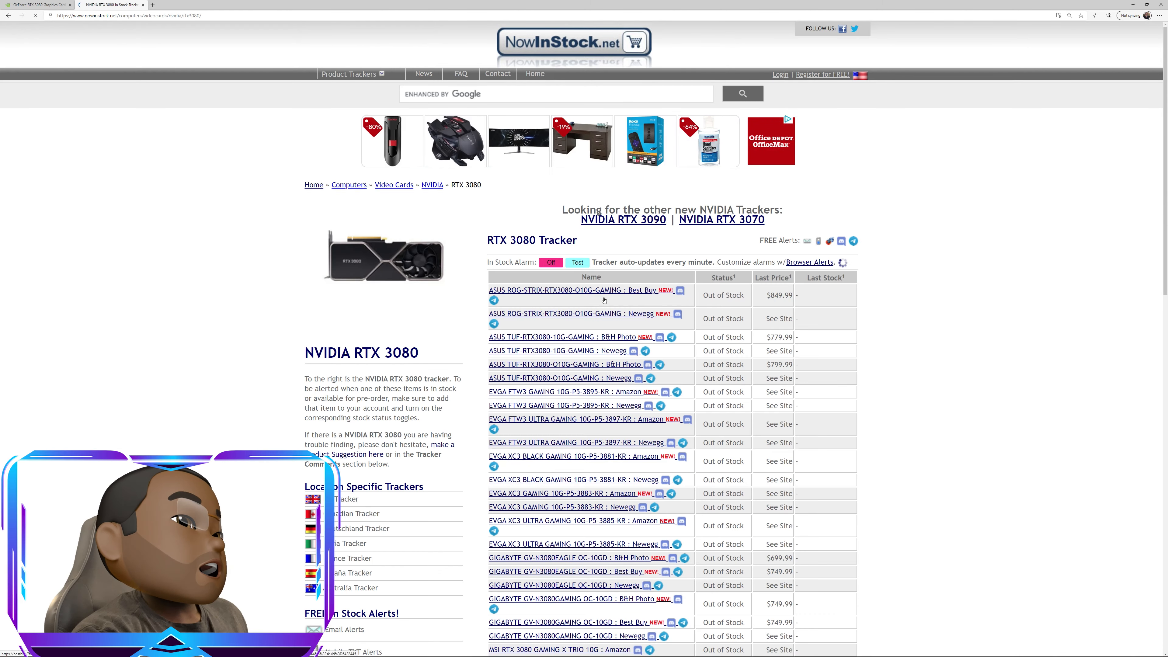
scroll("down", 3)
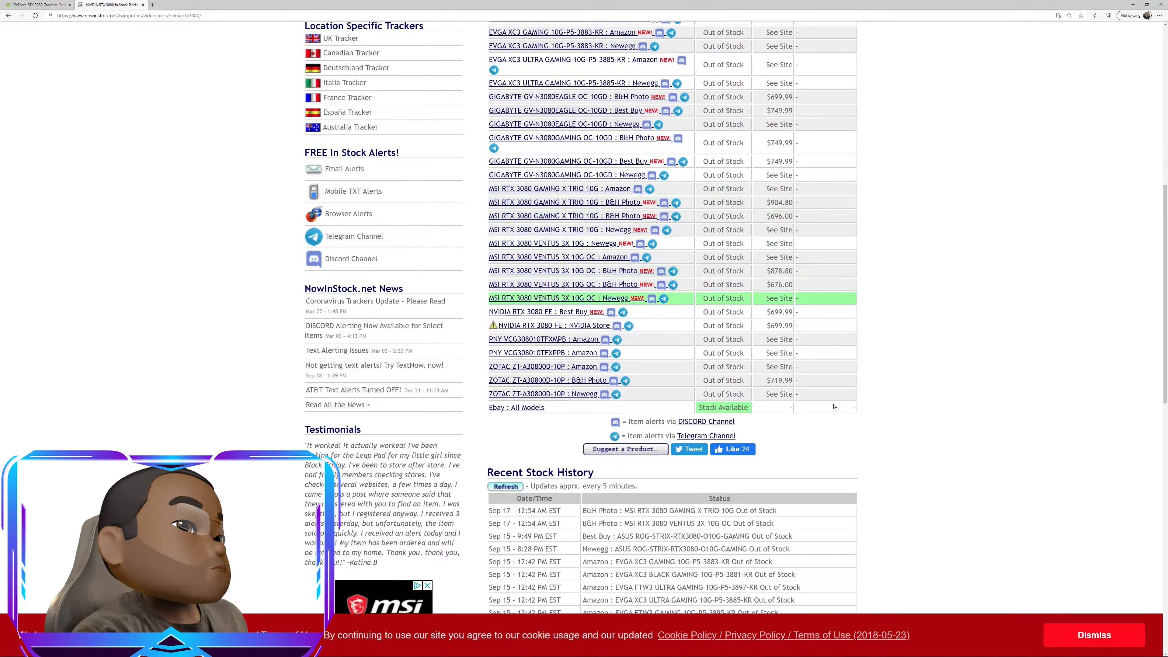
scroll("up", 3)
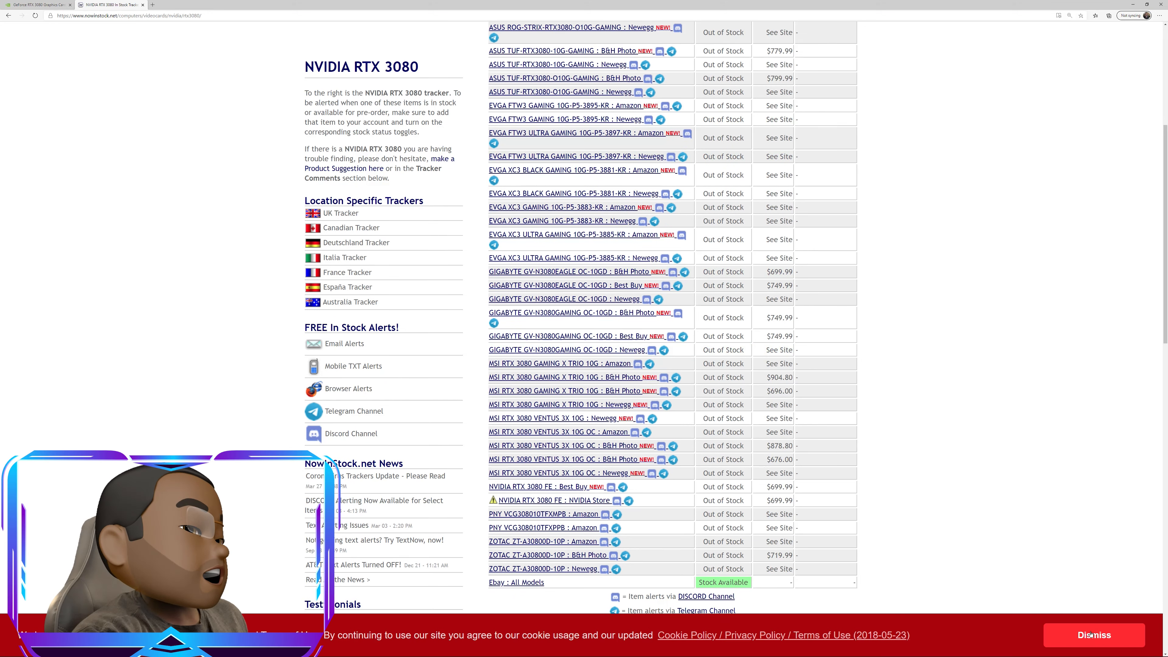
left_click(1093, 635)
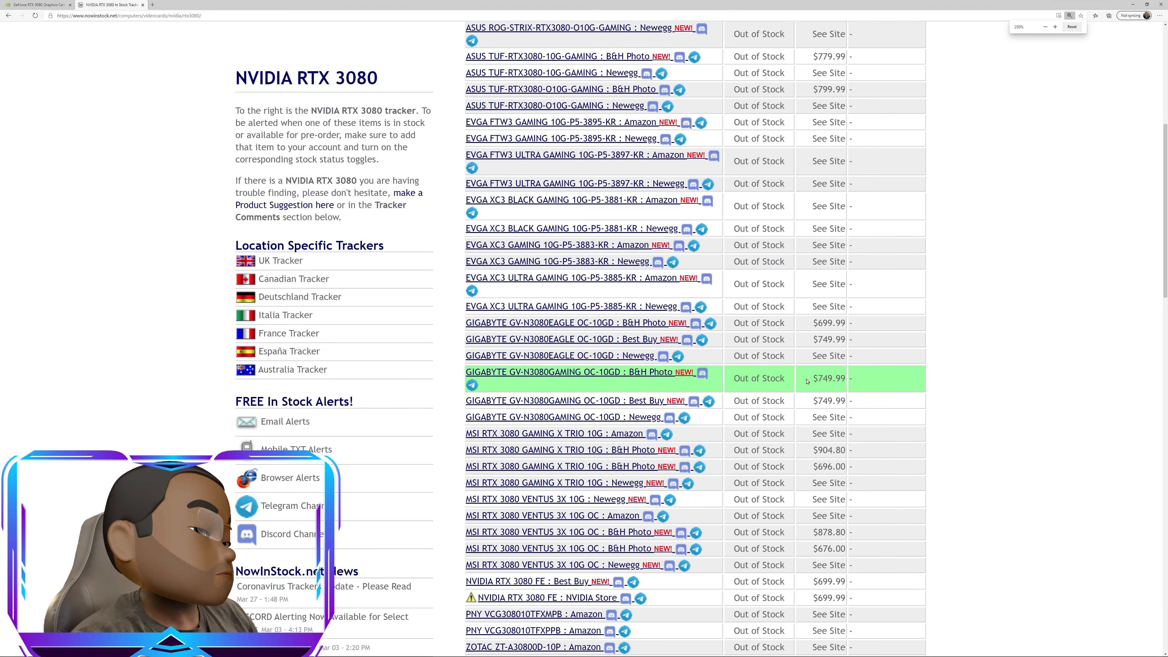
Scroll through the retailer stock list and back to the In Stock Alarm toggles.
scroll("up", 3)
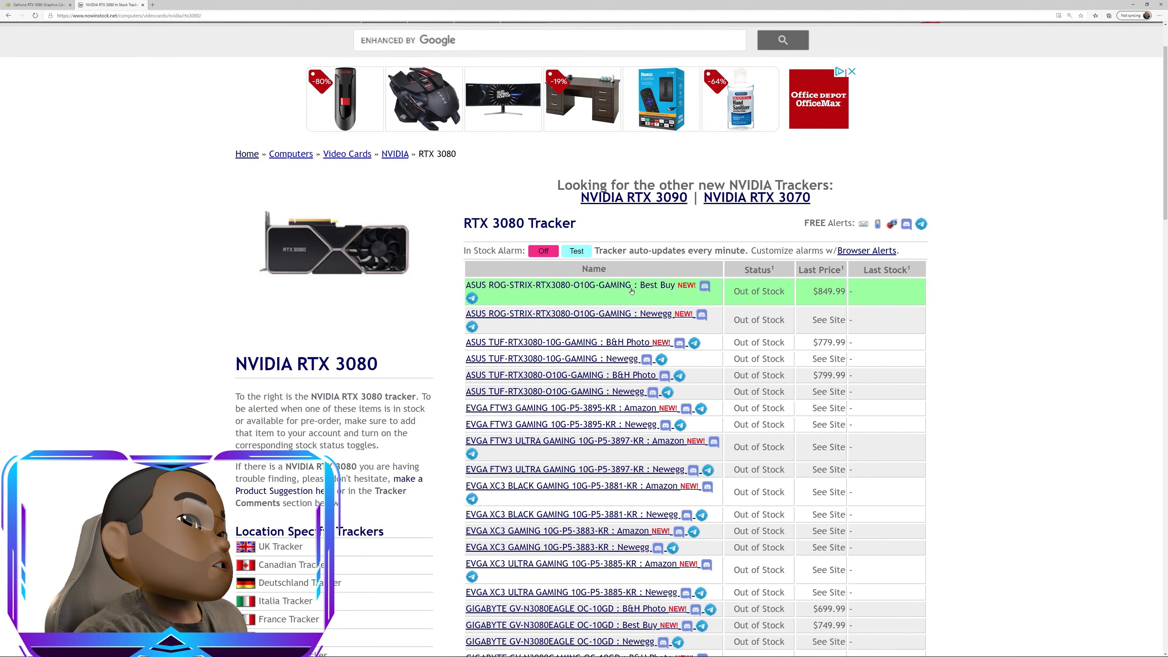
scroll("down", 3)
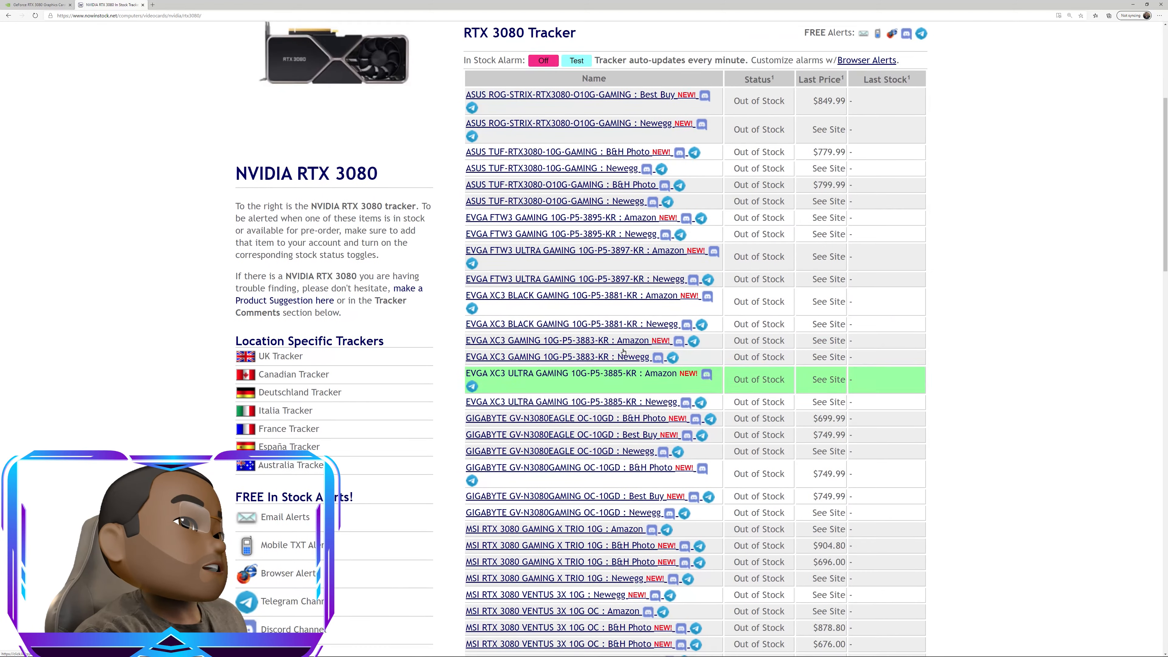
scroll("down", 3)
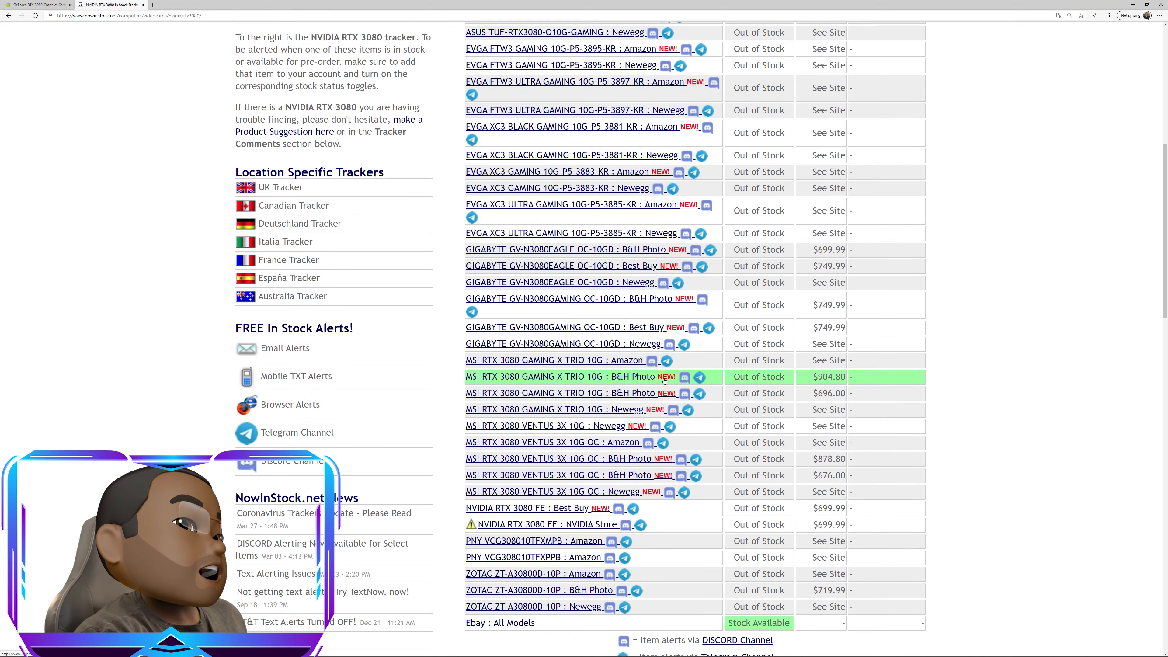
scroll("down", 3)
type("fe")
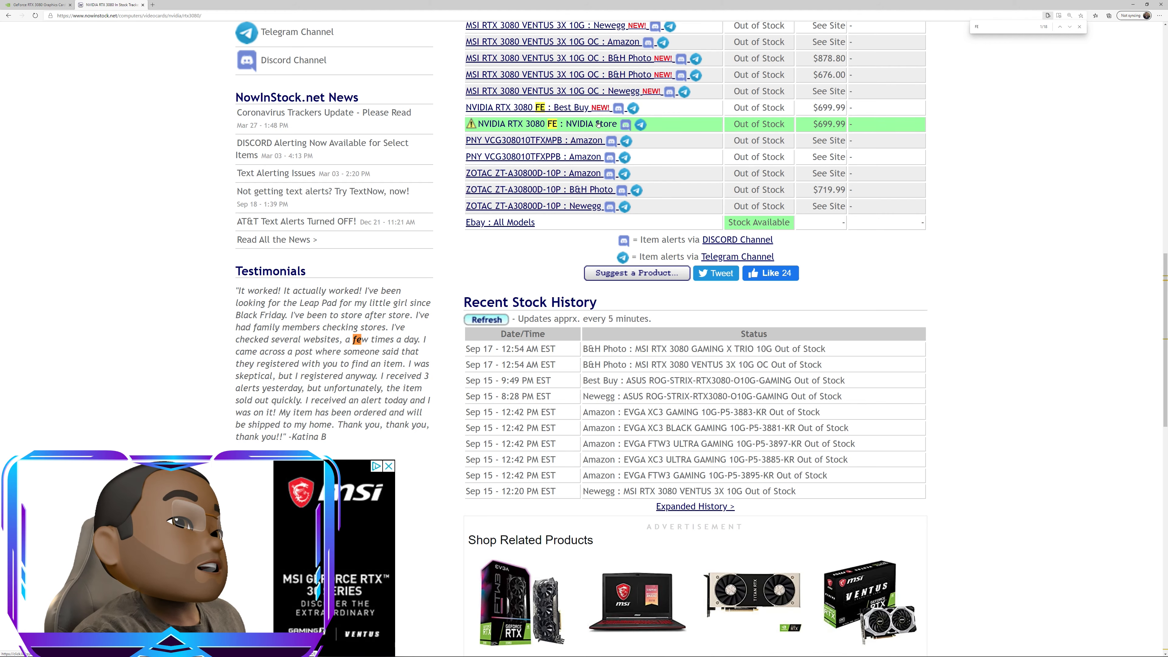
scroll("up", 3)
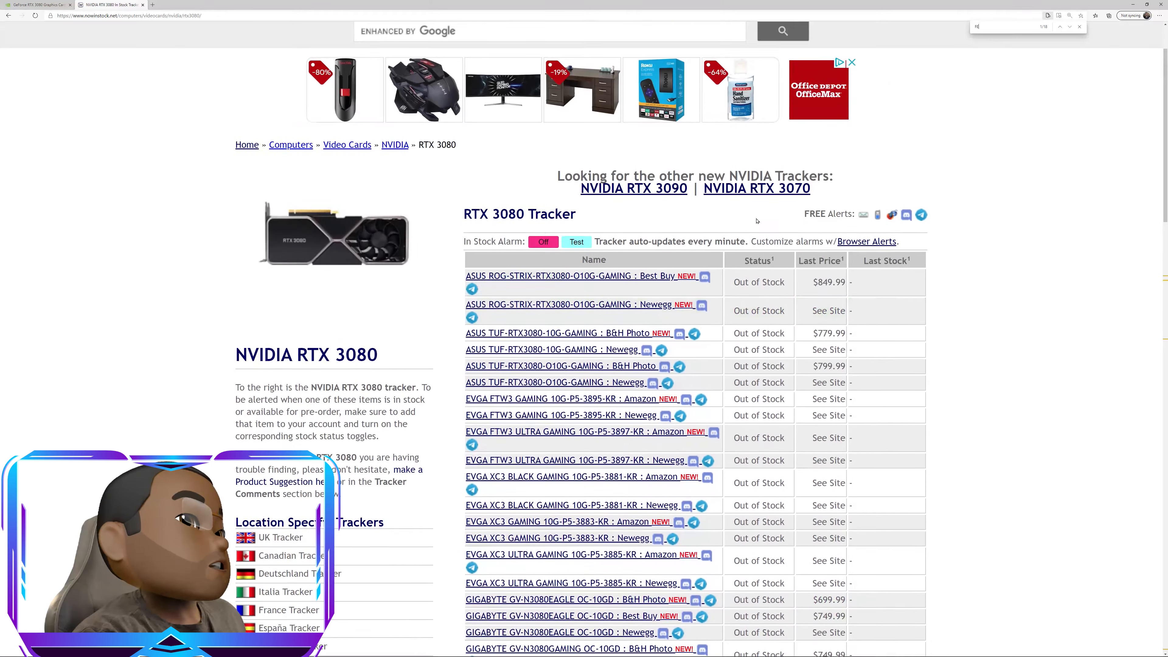
scroll("down", 3)
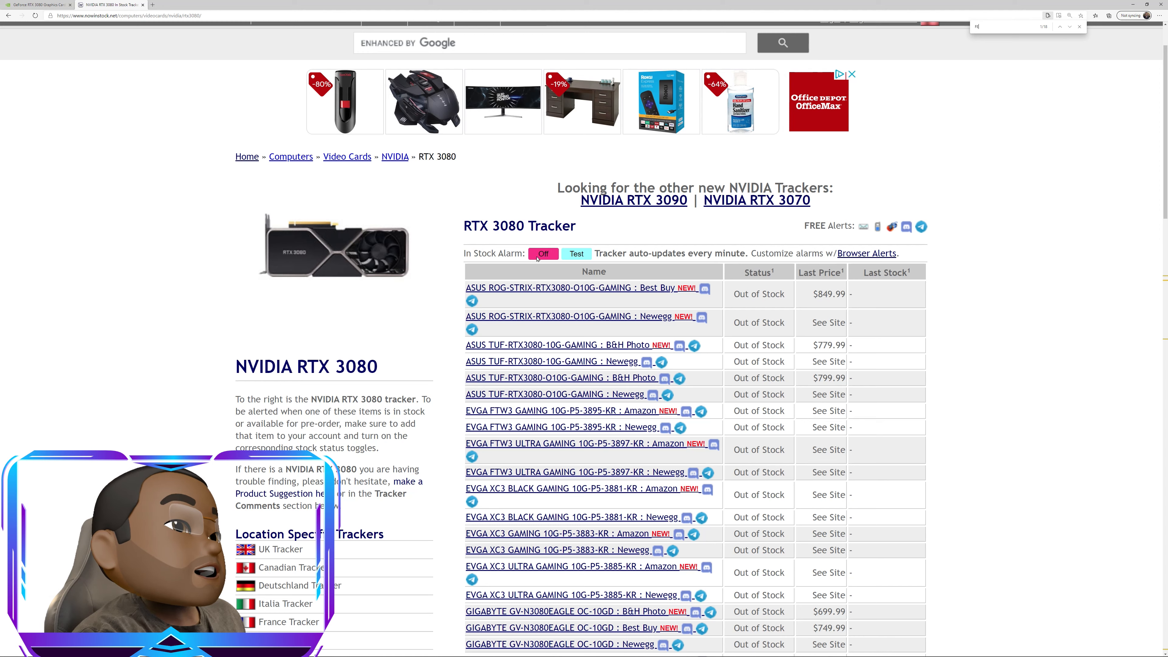
Switch the RTX 3080 tracker's In Stock Alarm from Off to On for browser alerts.
left_click(543, 253)
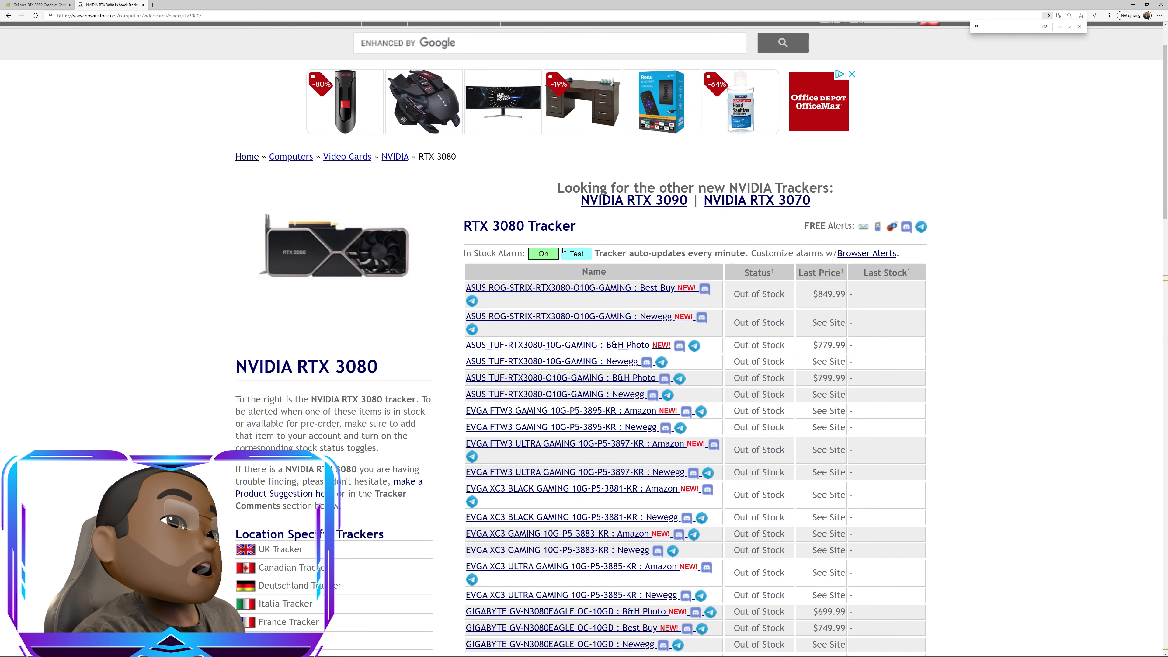
mouse_move(570, 275)
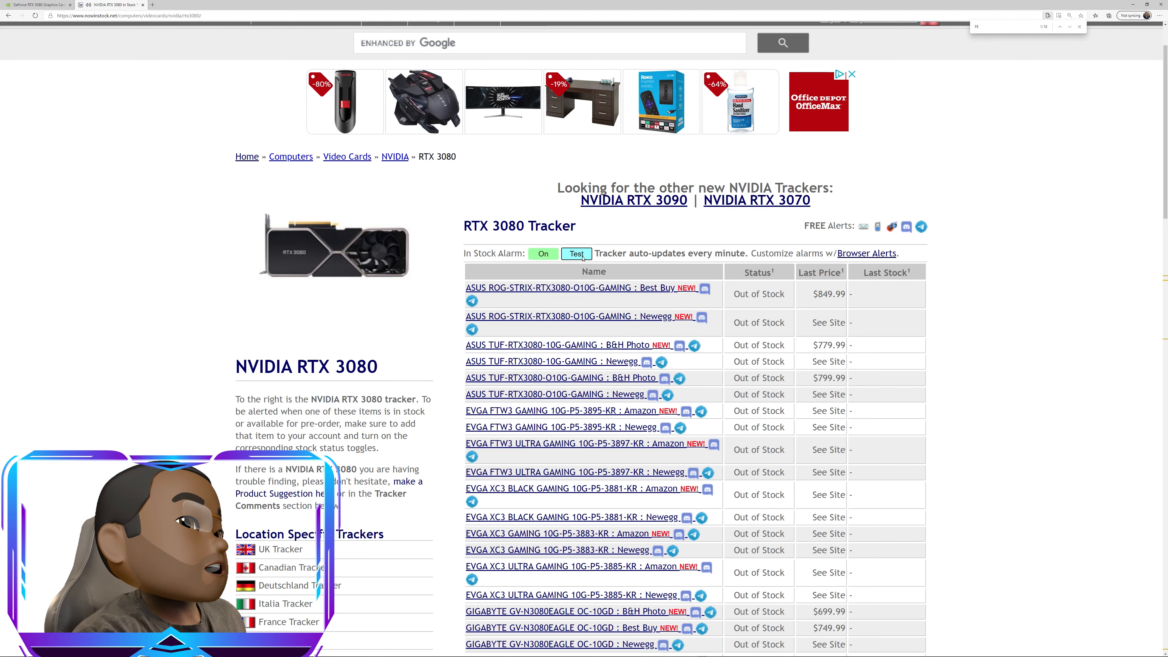
mouse_move(576, 254)
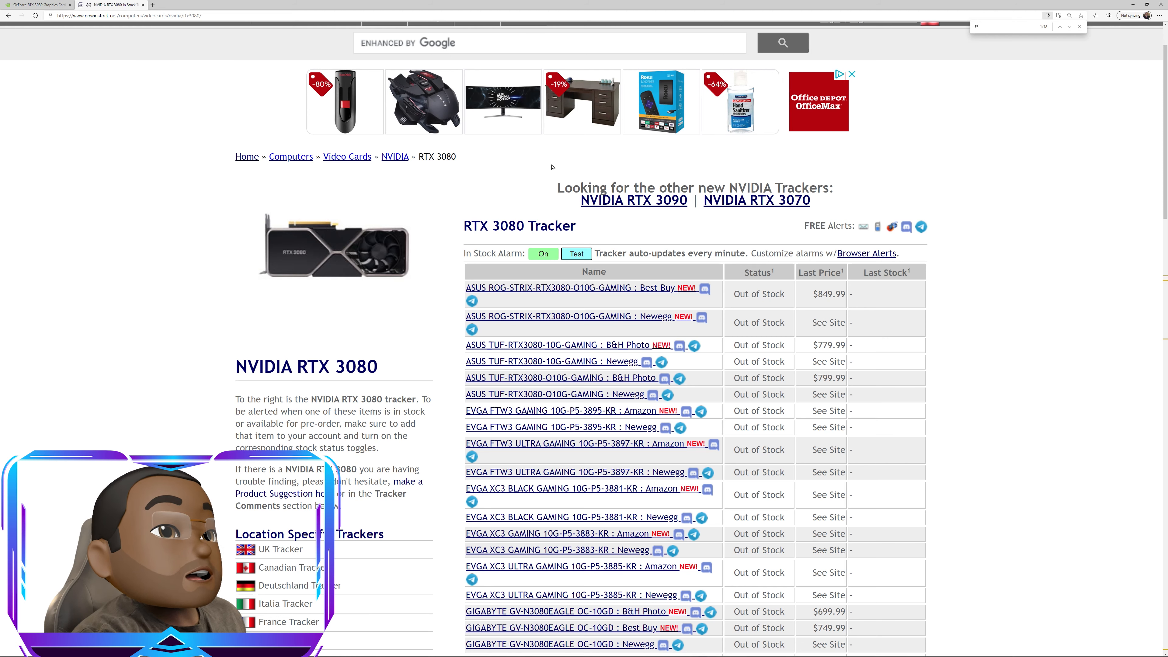
mouse_move(410, 328)
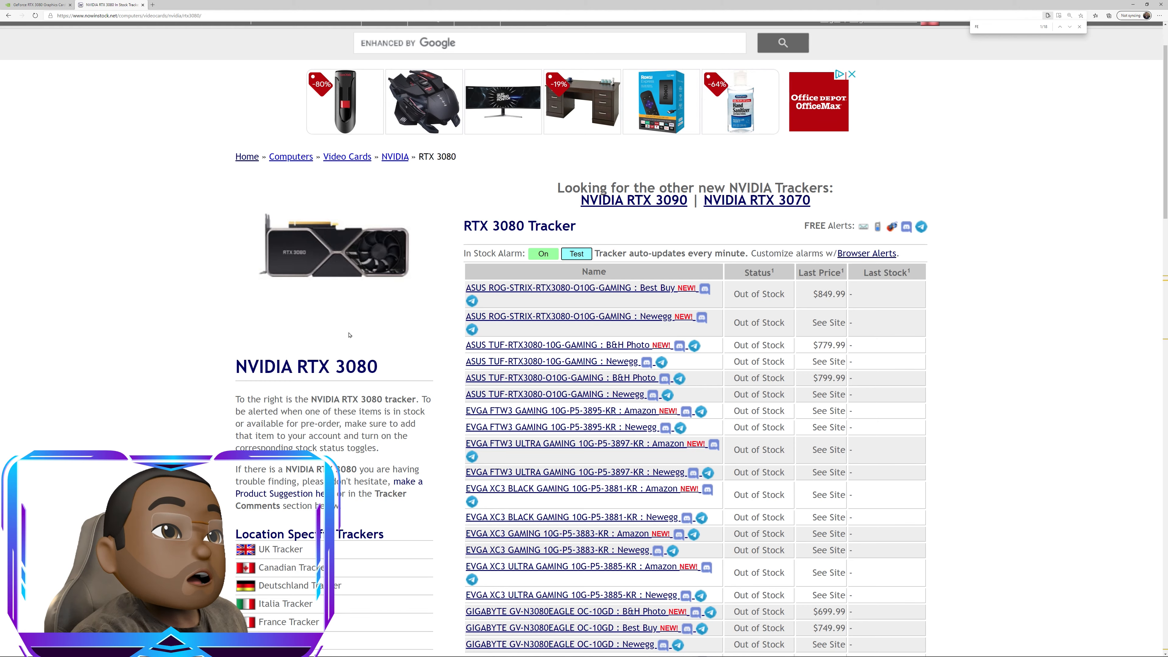
scroll("down", 3)
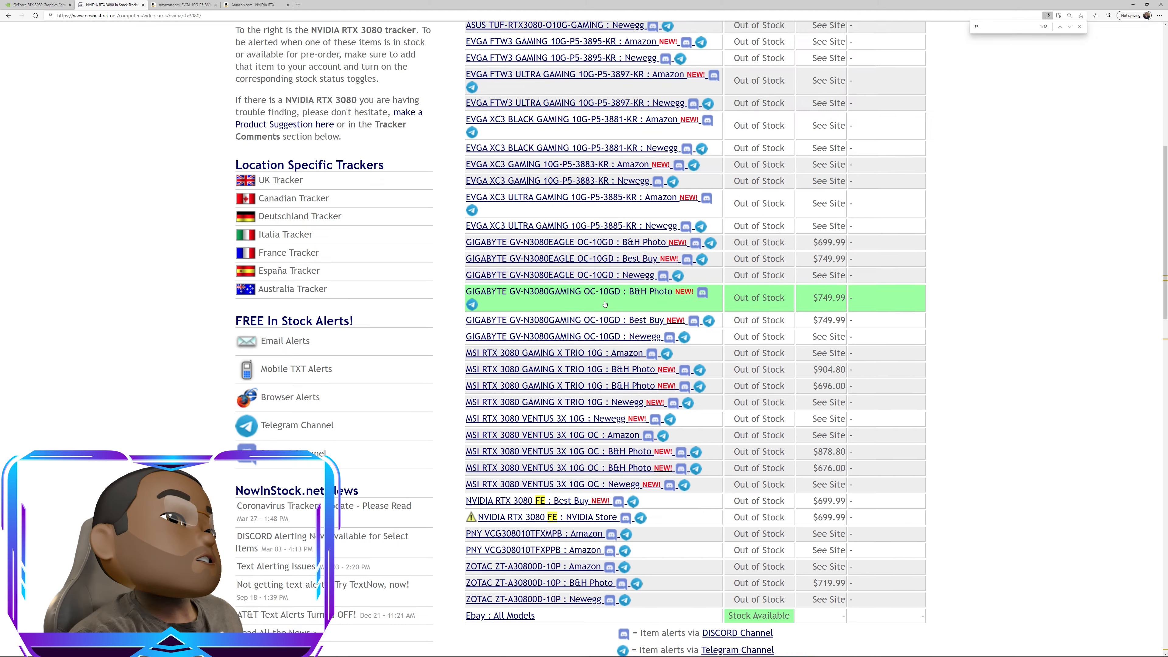
scroll("up", 3)
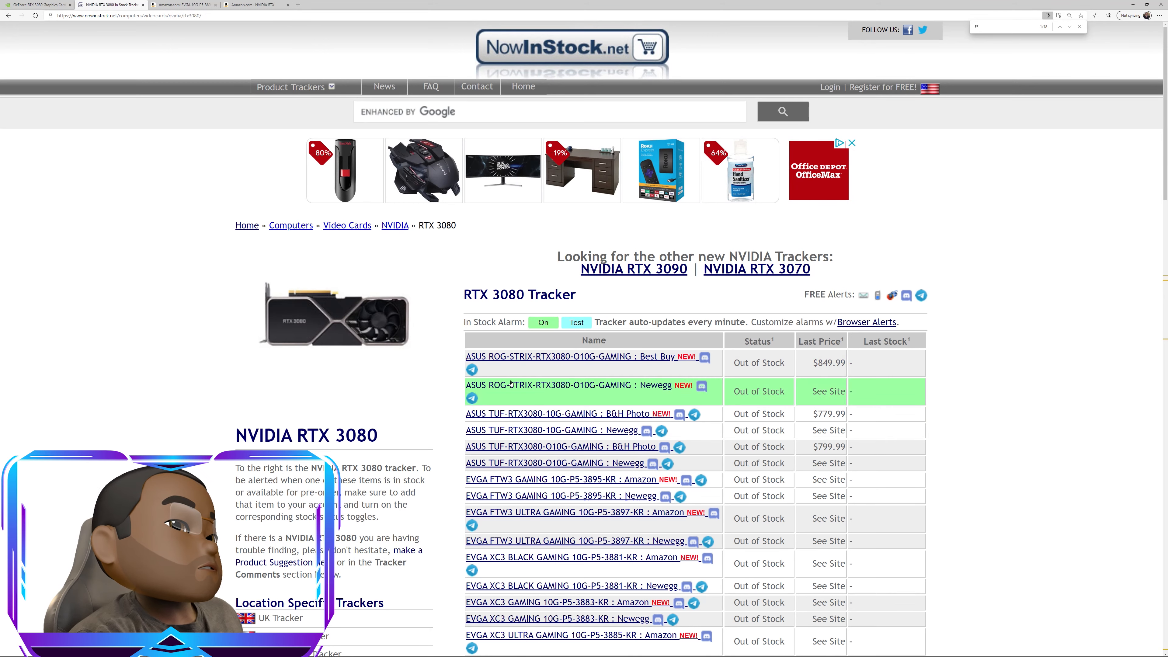
scroll("down", 3)
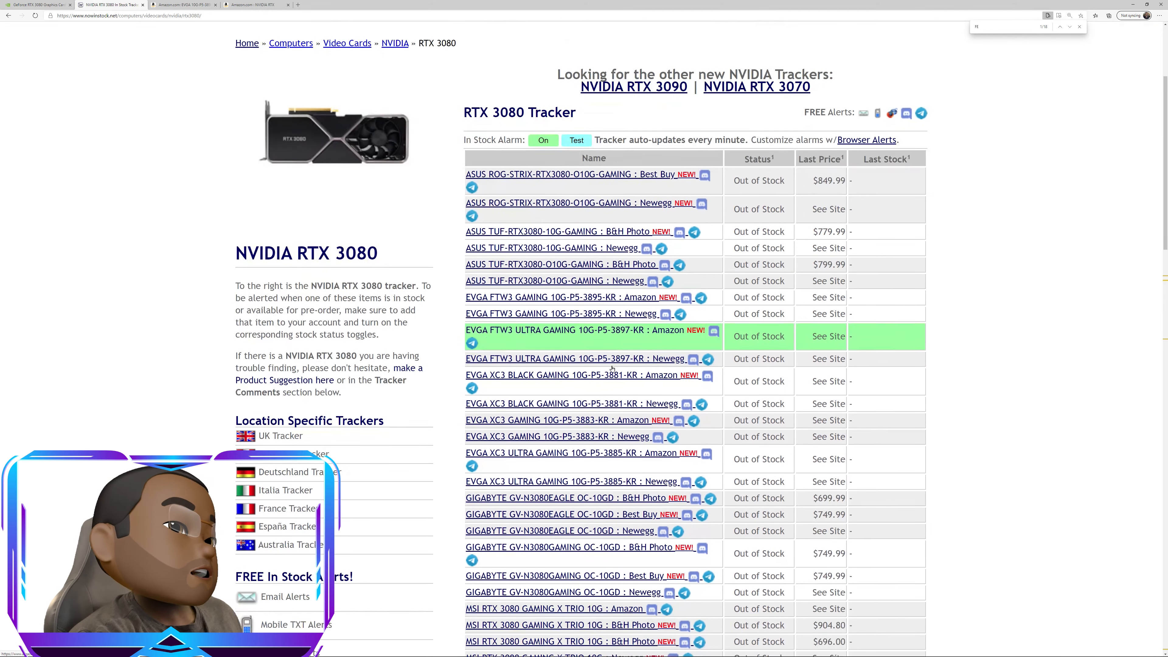
scroll("up", 3)
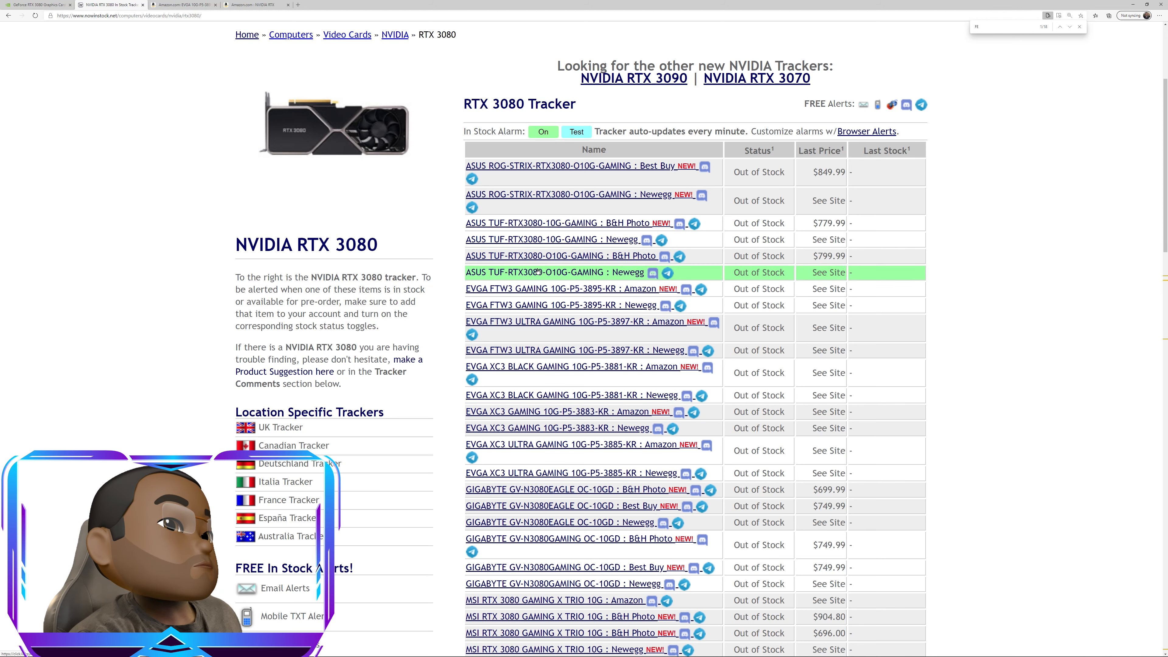
mouse_move(408, 197)
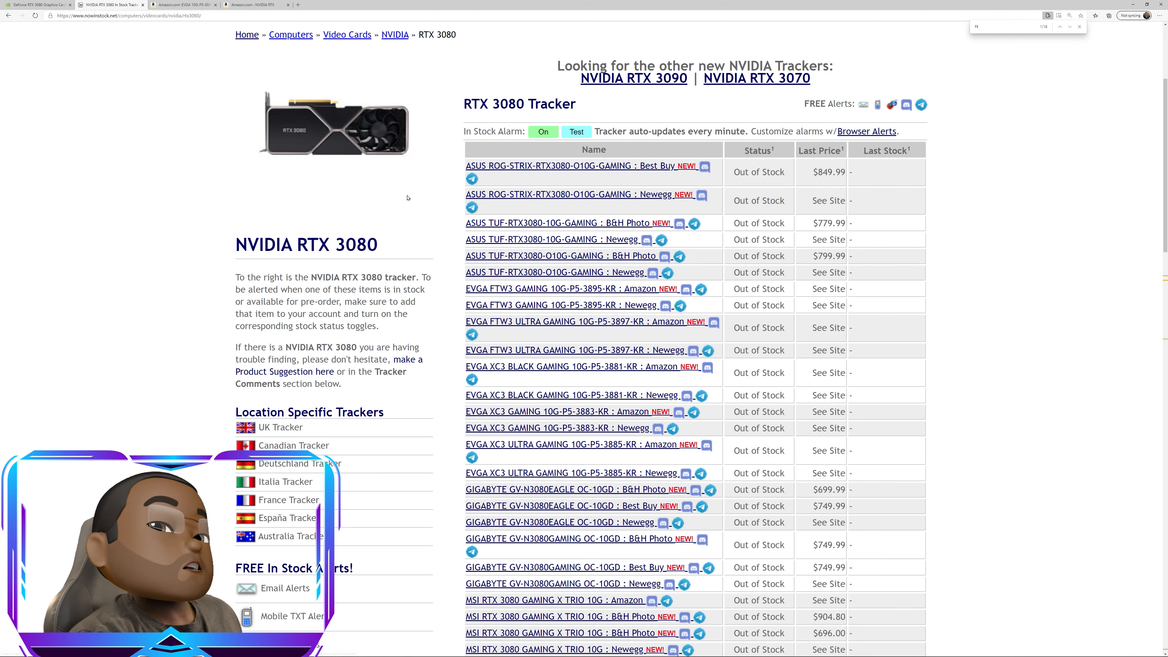
mouse_move(363, 182)
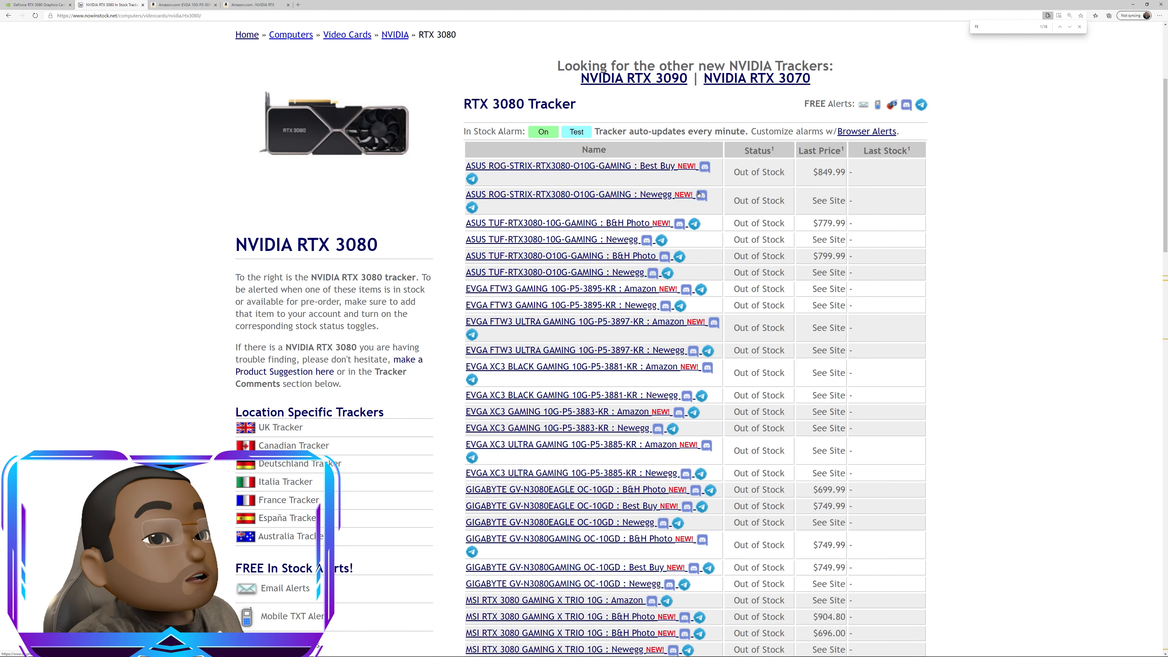
scroll("up", 3)
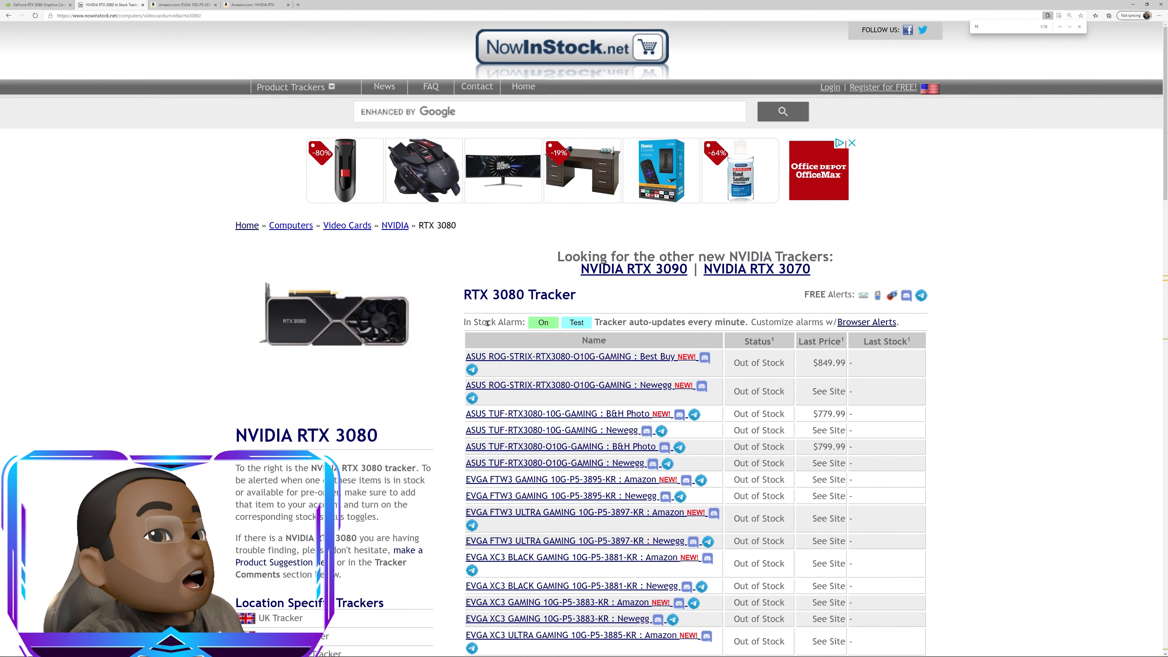
scroll("down", 3)
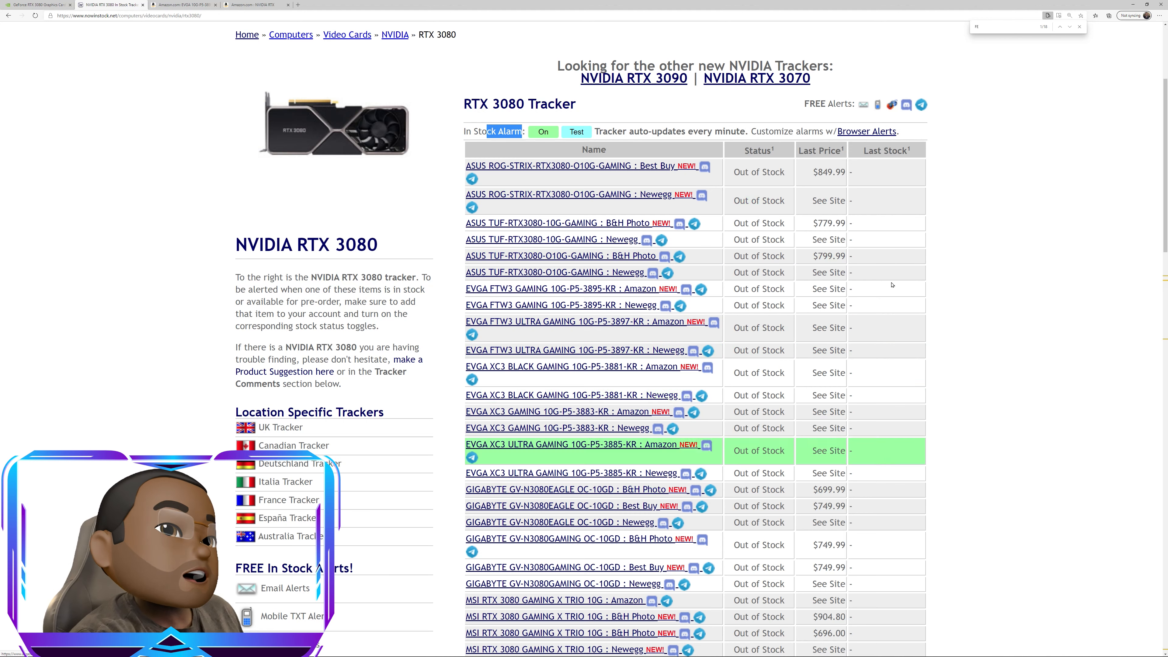
mouse_move(577, 373)
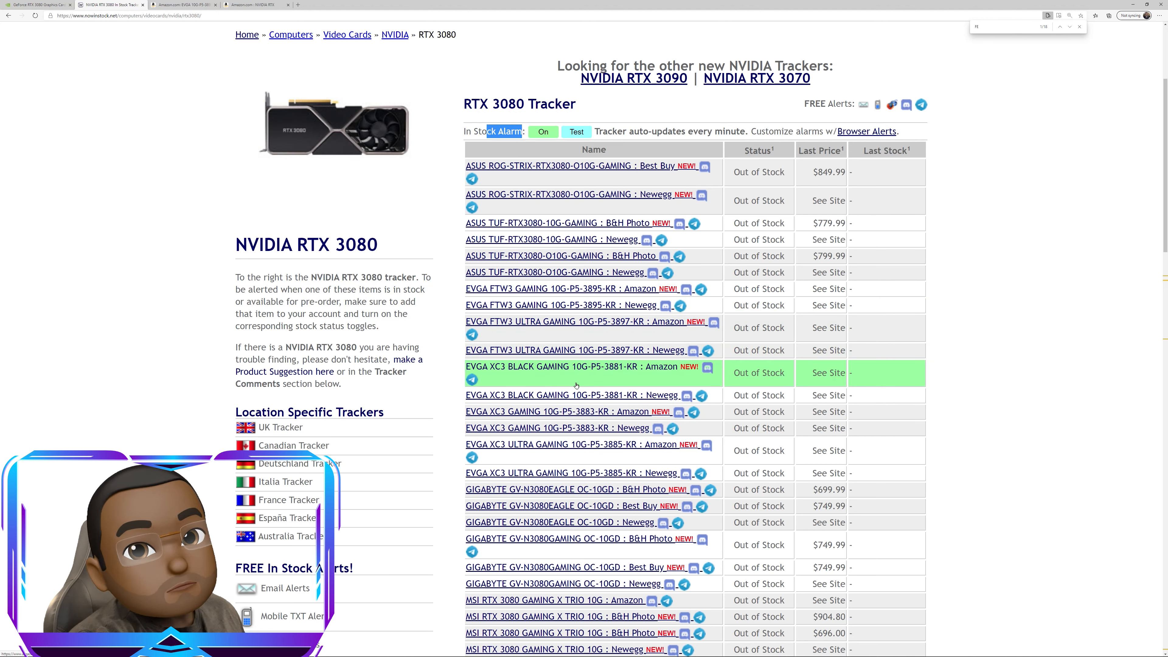
mouse_move(574, 380)
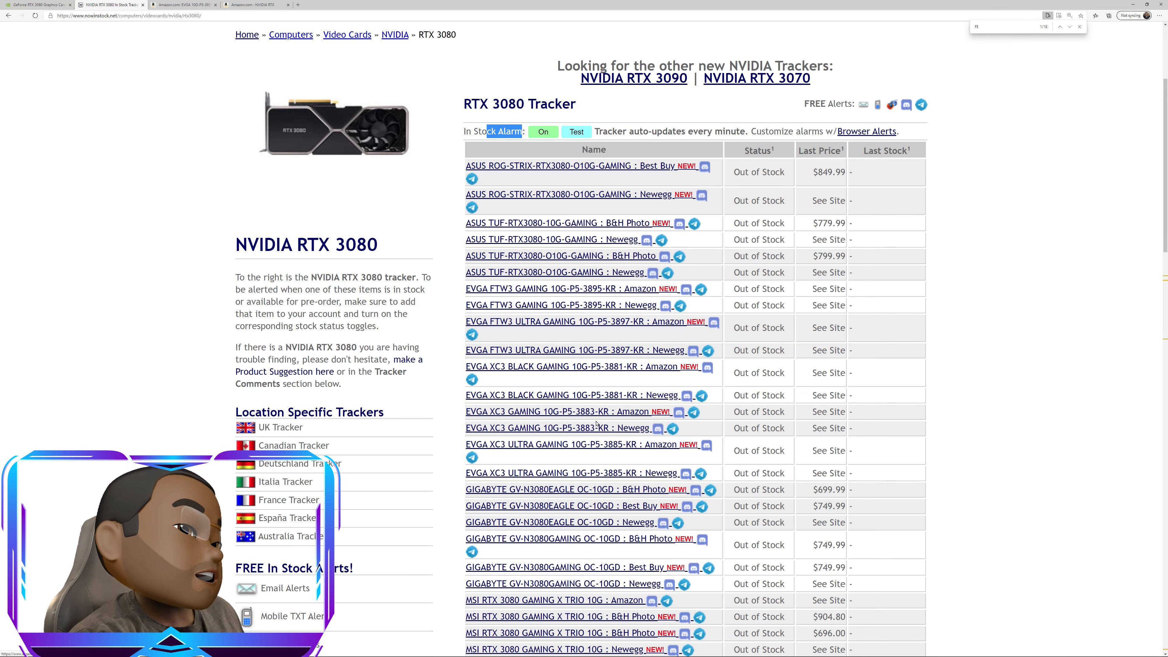
scroll("down", 3)
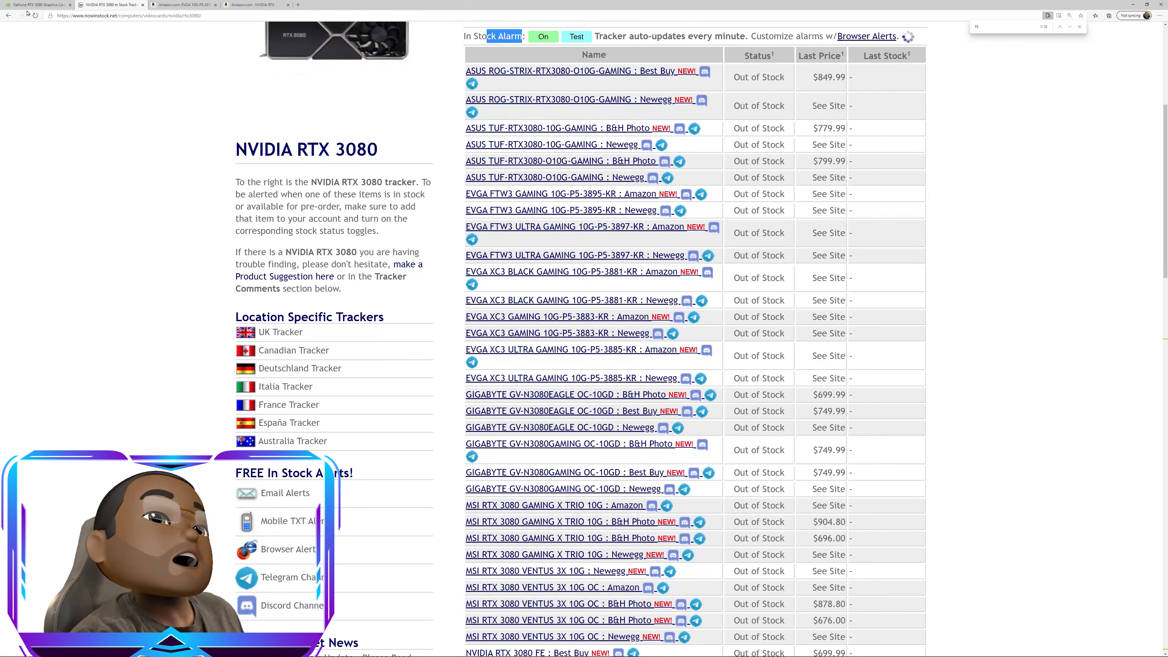
left_click(37, 4)
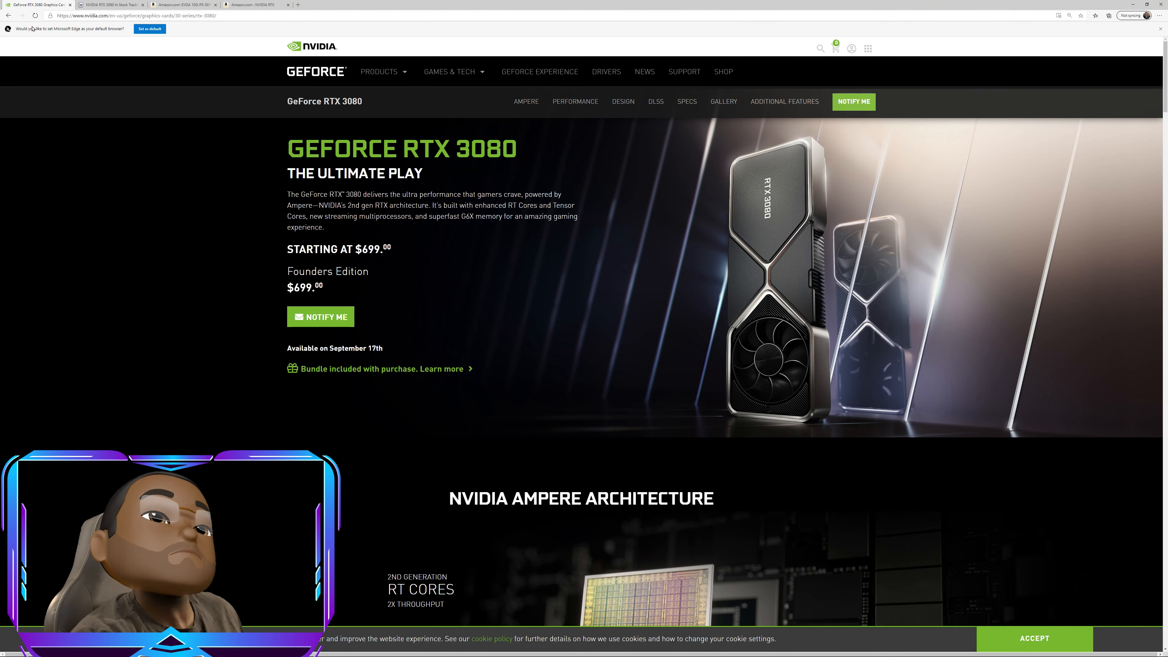
left_click(112, 5)
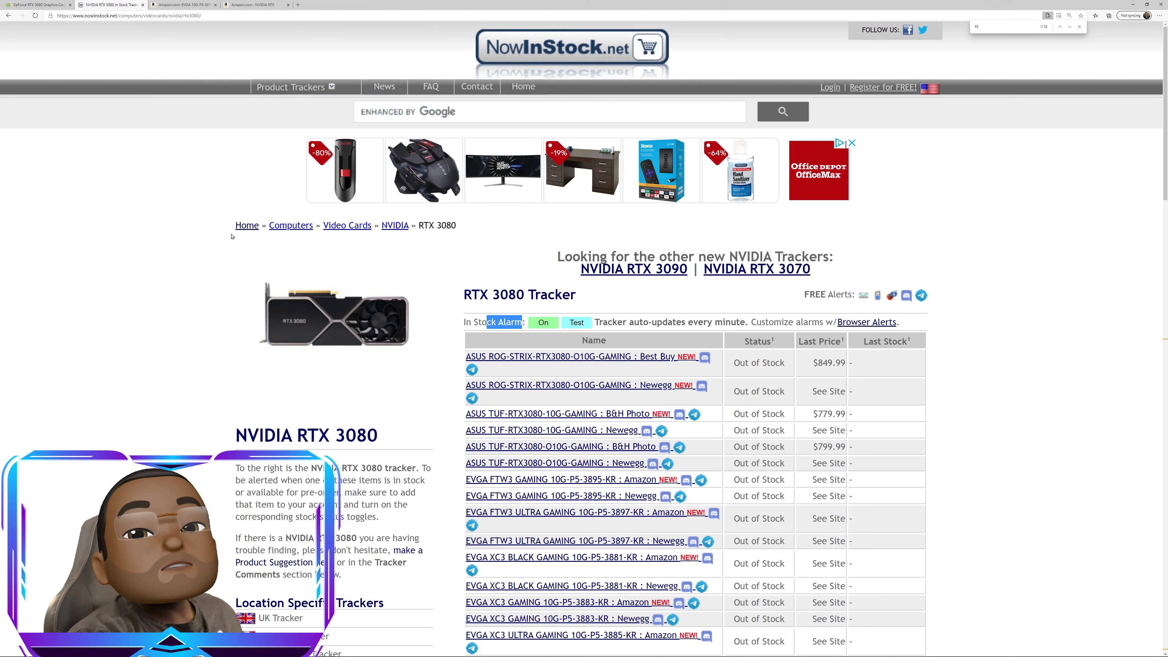